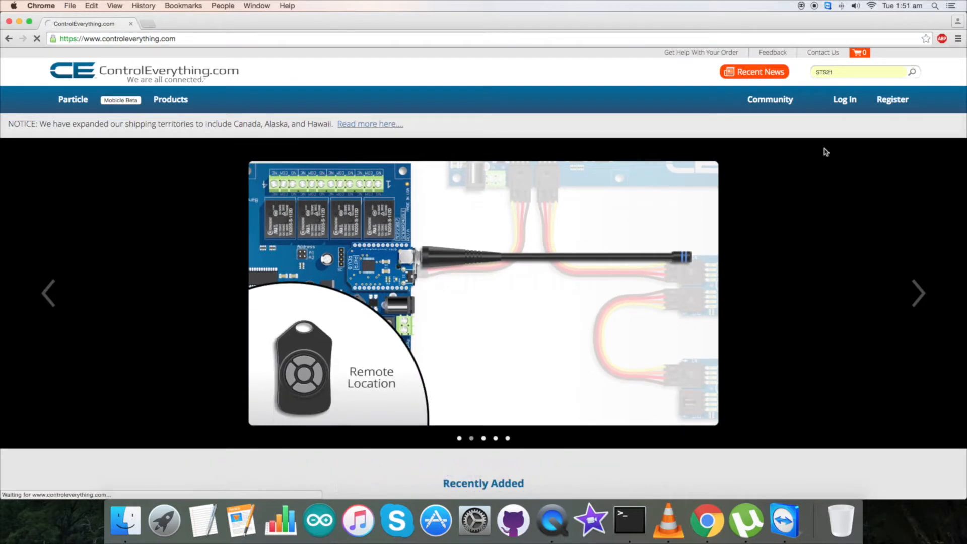
# Search the site for STS21 and open the STS21 High Accuracy Temperature Sensor product page.
pyautogui.click(912, 72)
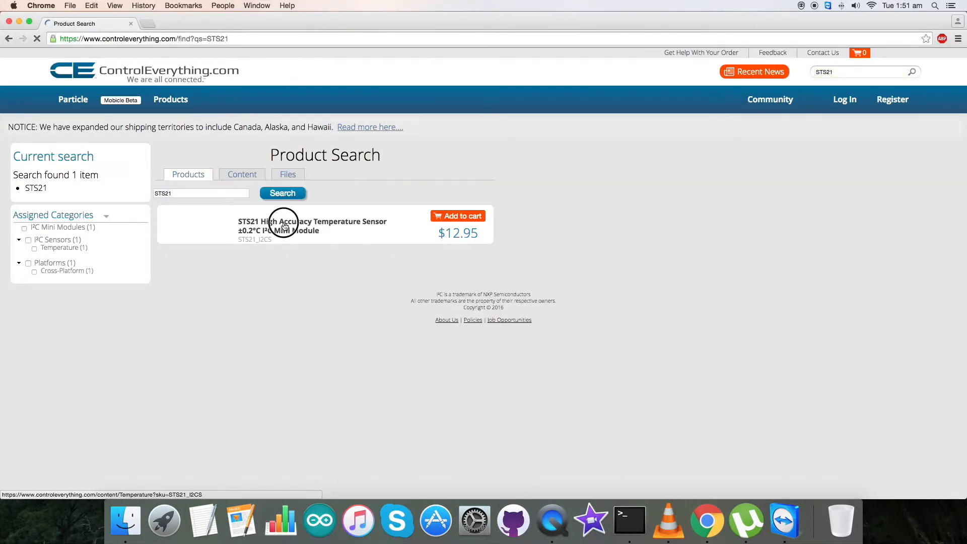
pyautogui.click(313, 224)
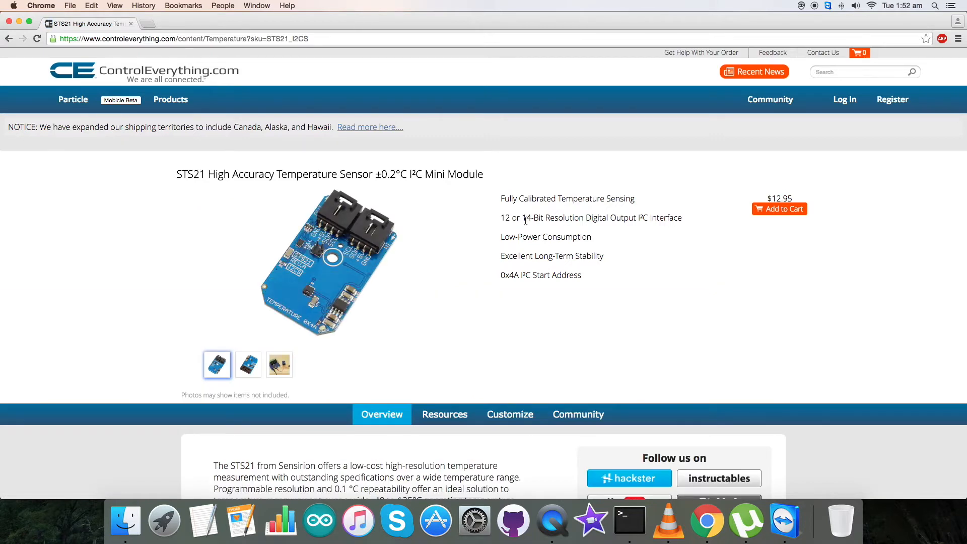
pyautogui.moveTo(500, 198); pyautogui.dragTo(595, 256)
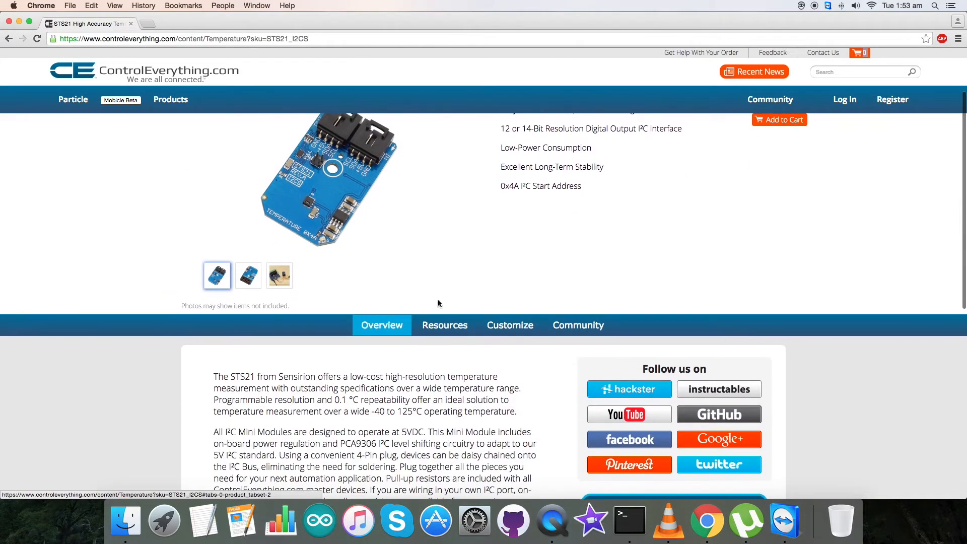
# Show the product's Resources and open the STS21 Arduino Code Sample repository popup.
pyautogui.click(444, 325)
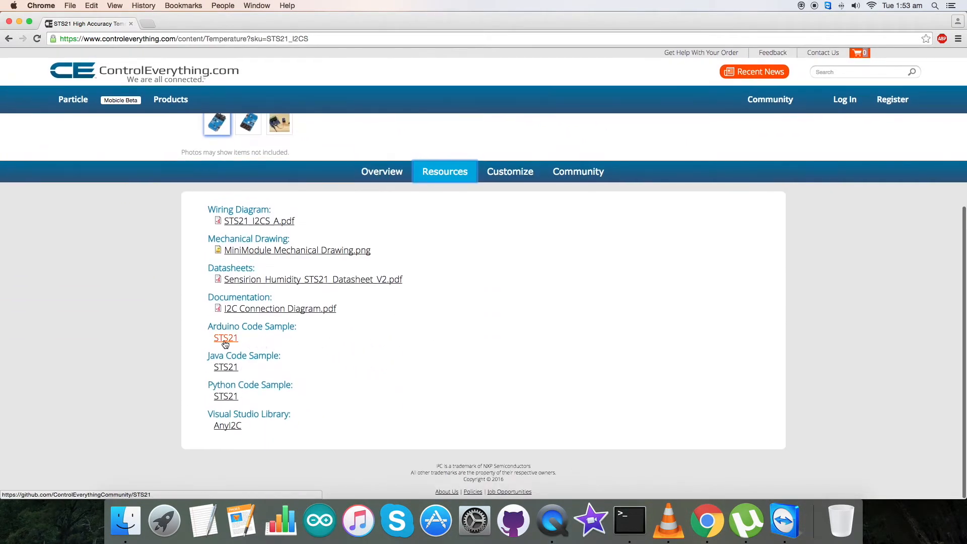
pyautogui.click(225, 338)
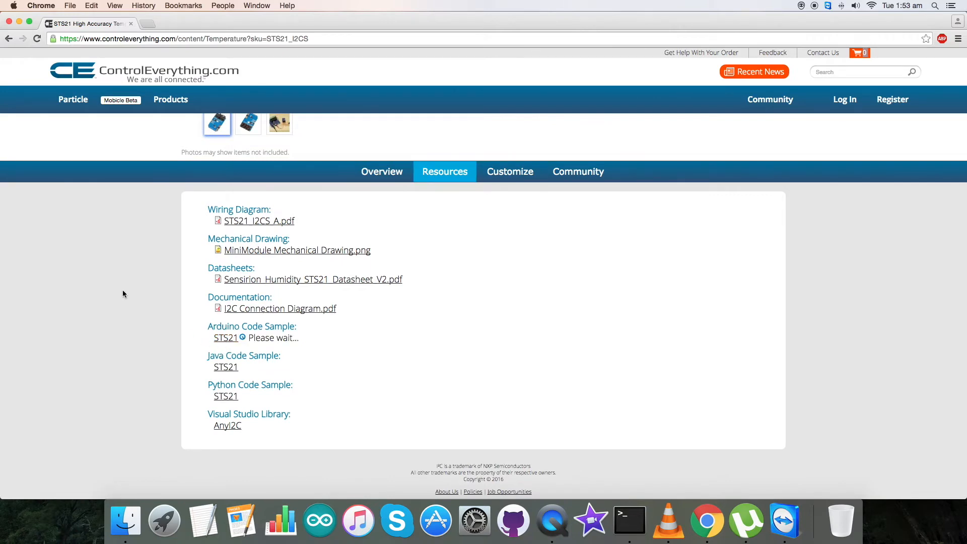
pyautogui.click(226, 338)
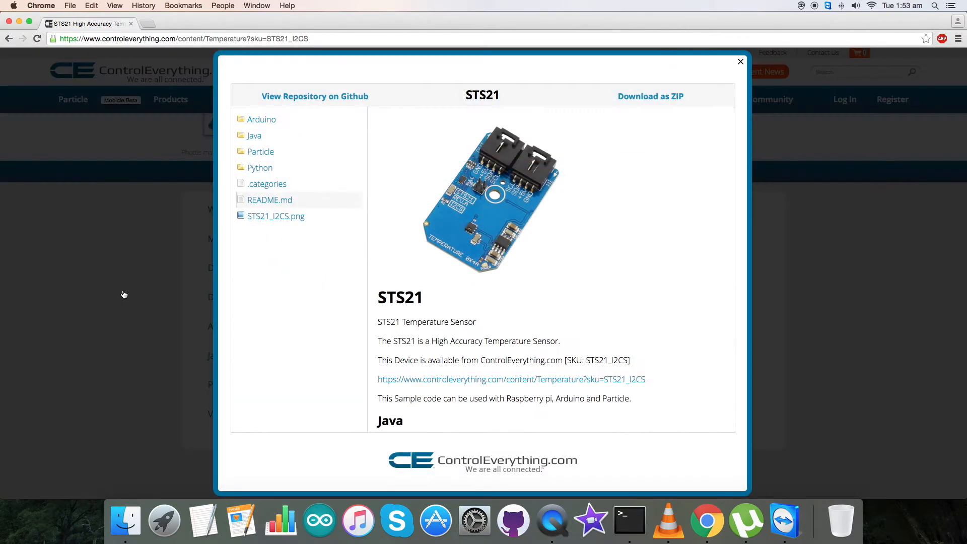
pyautogui.moveTo(649, 97)
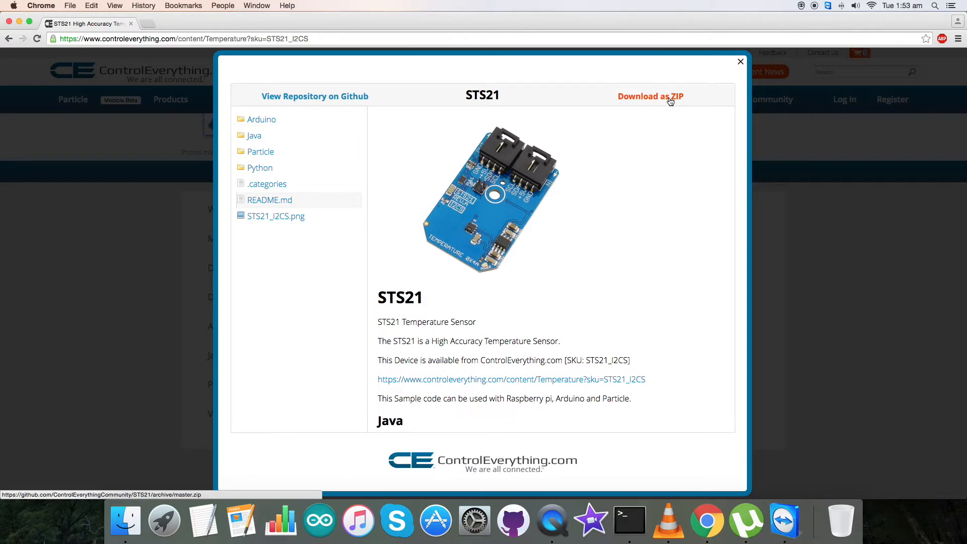
pyautogui.moveTo(740, 62)
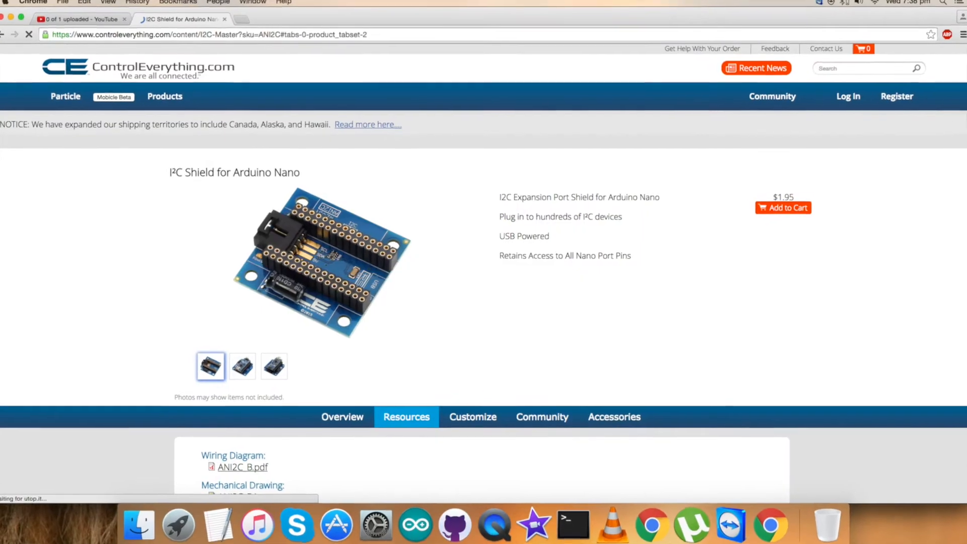
# Scroll down the shield's product page before leaving for the Google home page.
pyautogui.scroll(-3)
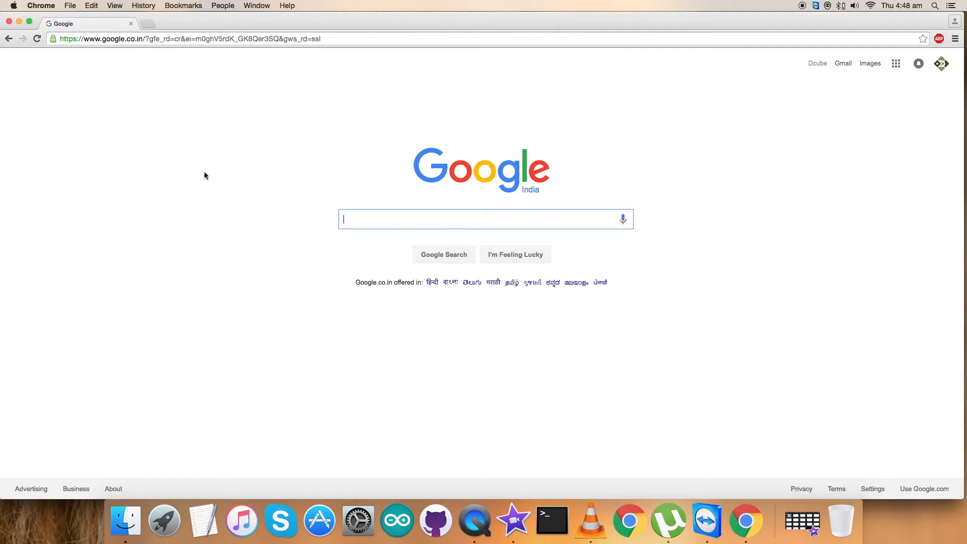
# Go to github.com and open the ControlEverythingCommunity organization from the news feed.
pyautogui.write('github.com')
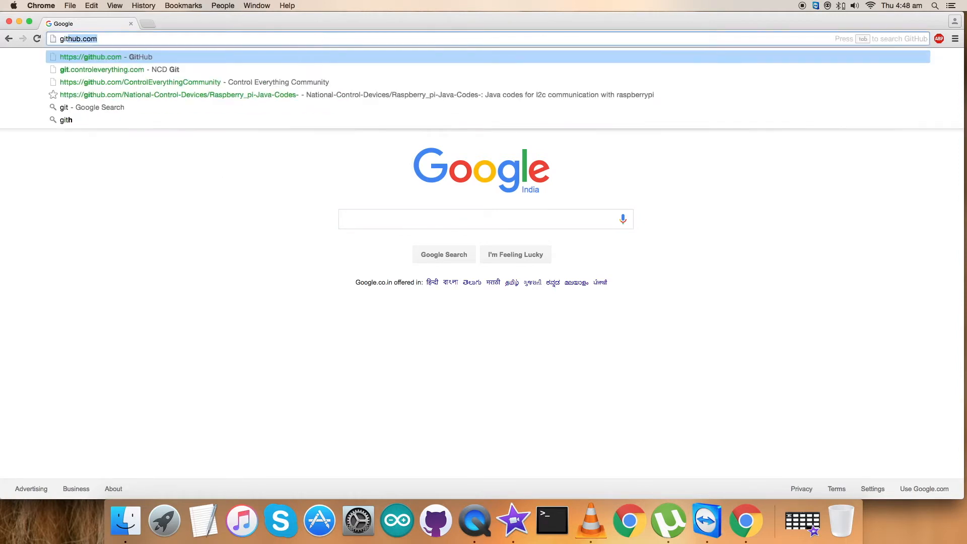
pyautogui.click(90, 56)
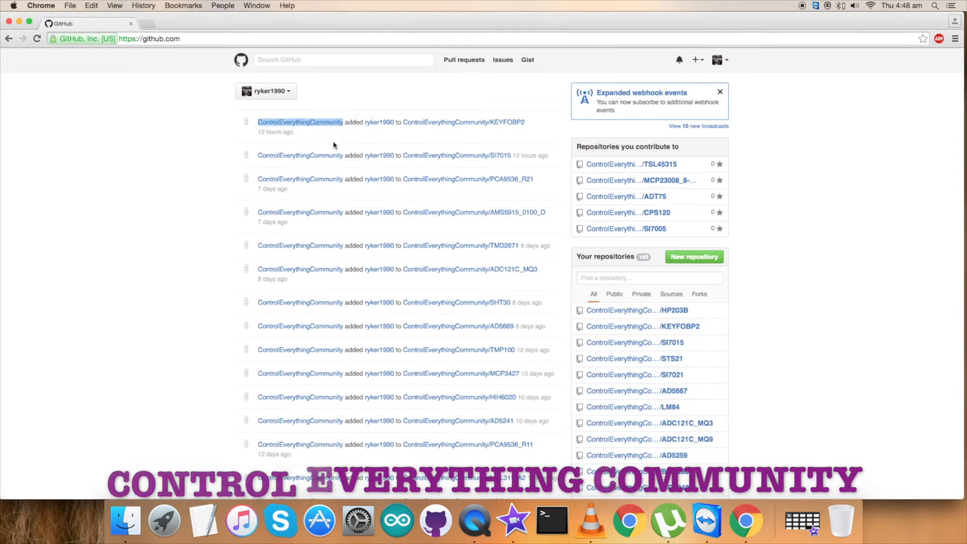
pyautogui.click(300, 121)
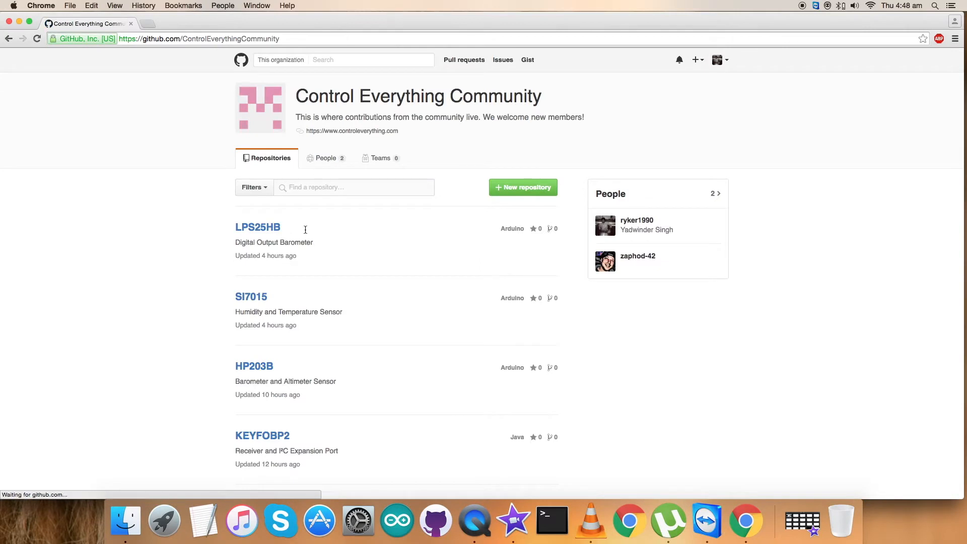
# Search the organization for STS, open the STS21 repository and read its README's Arduino IDE install instructions.
pyautogui.write('STS21')
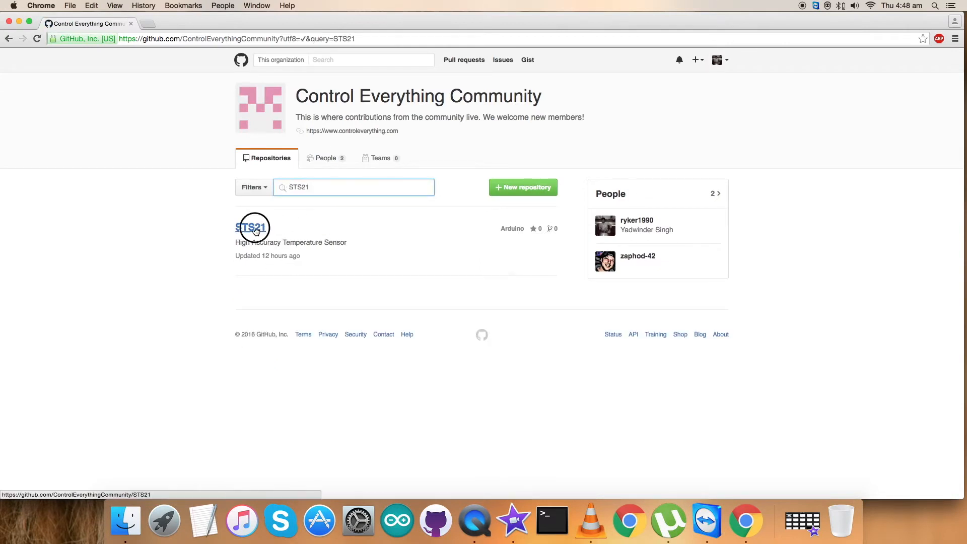
pyautogui.click(253, 227)
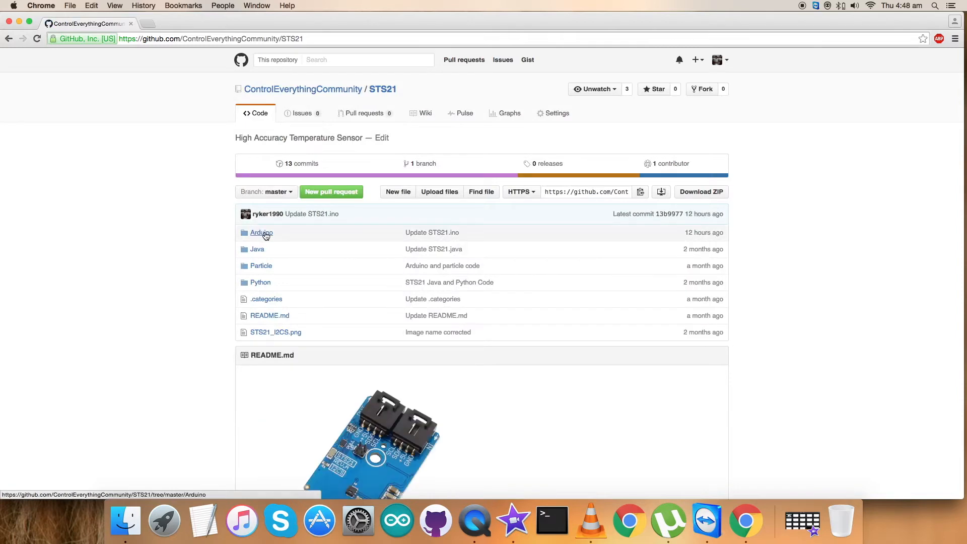
pyautogui.scroll(-3)
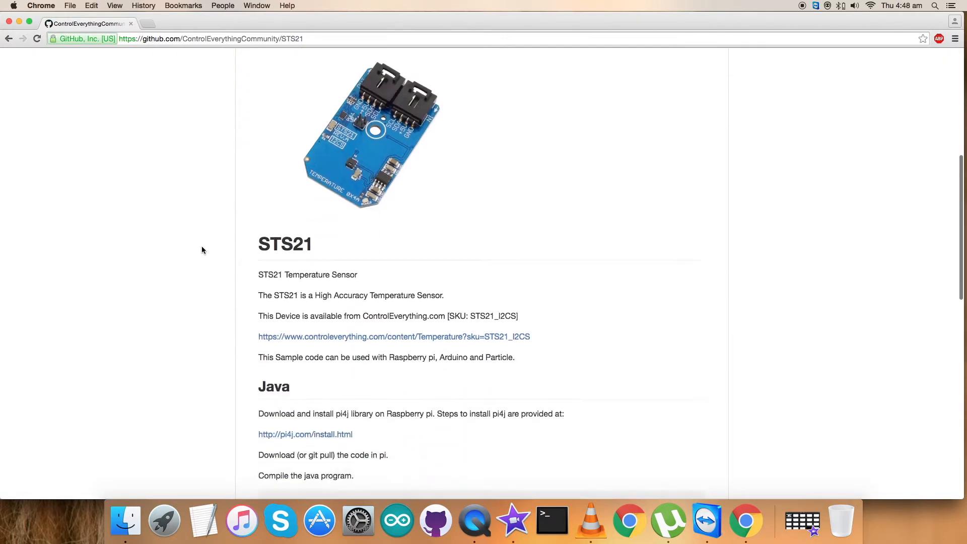
pyautogui.scroll(-3)
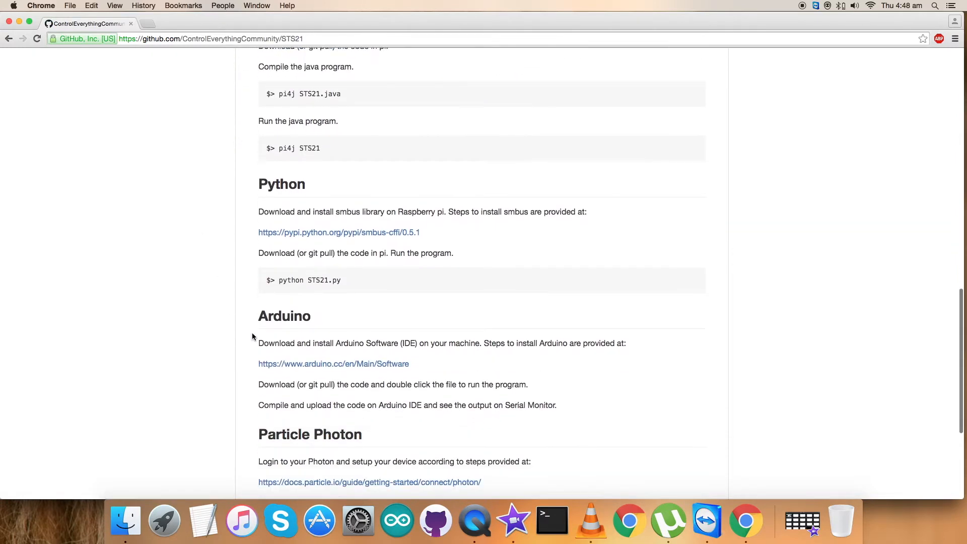
pyautogui.moveTo(258, 341); pyautogui.dragTo(412, 341)
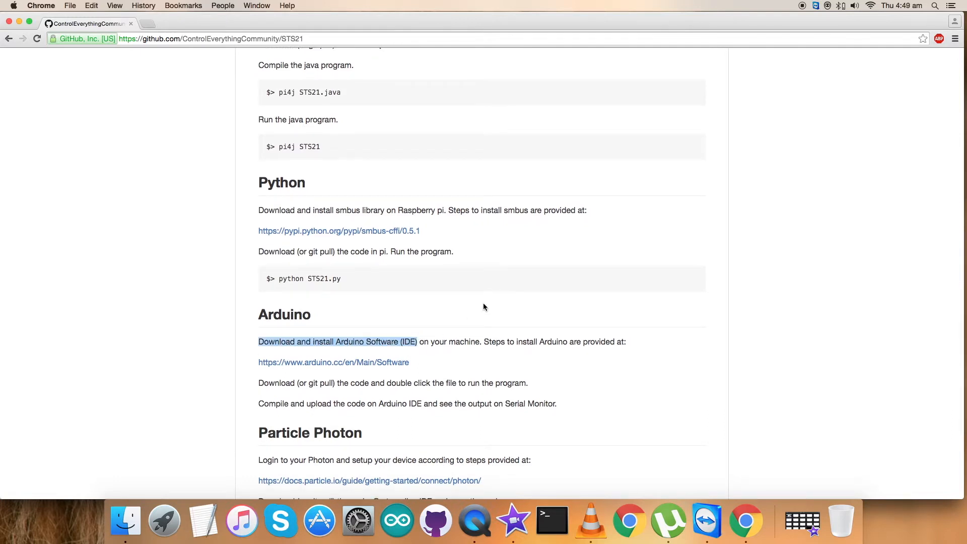
pyautogui.click(333, 362)
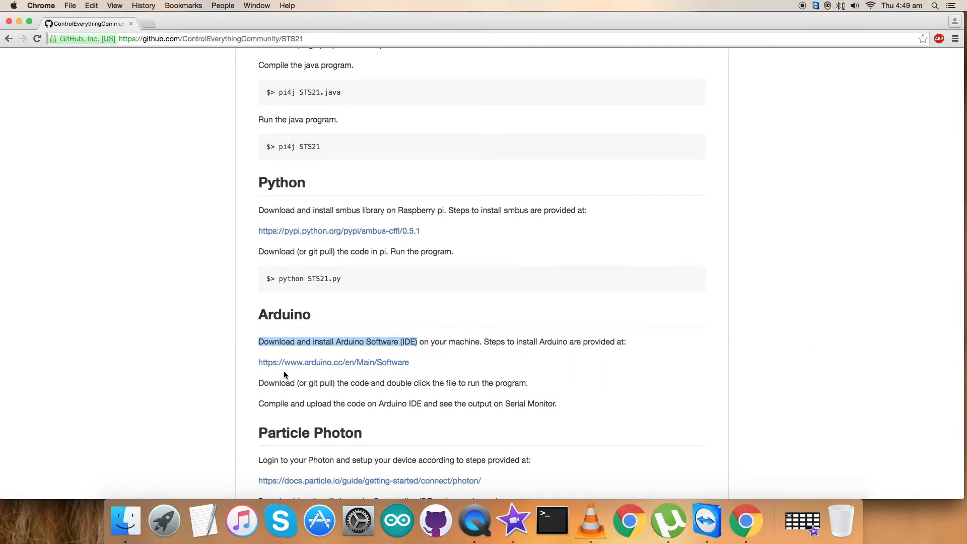
pyautogui.moveTo(259, 374)
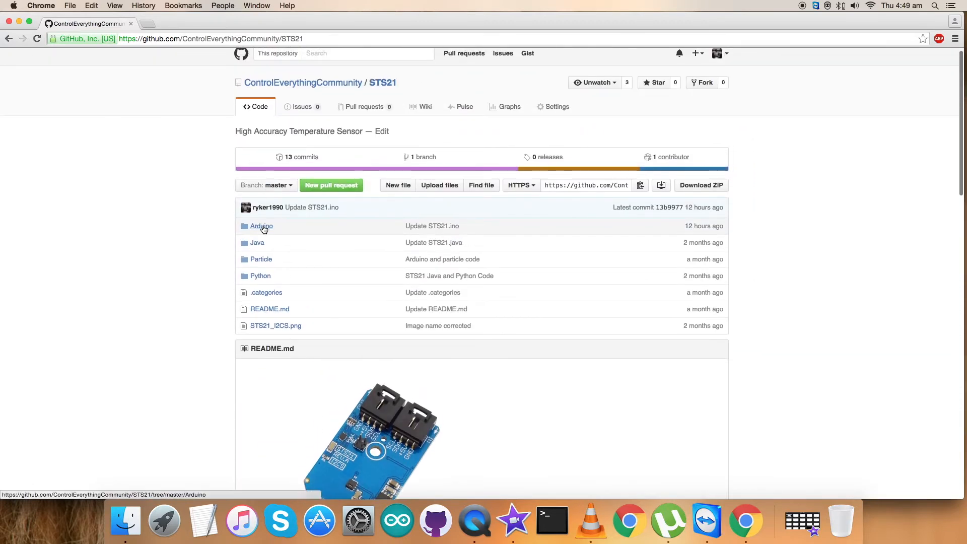
# Open STS21.ino from the Arduino folder and read its code down to the serial temperature output.
pyautogui.click(261, 225)
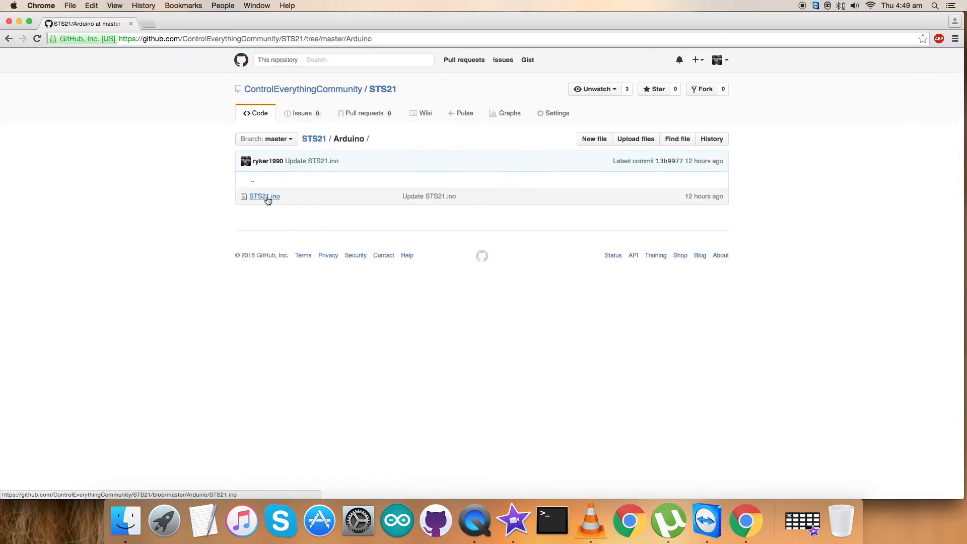
pyautogui.click(264, 196)
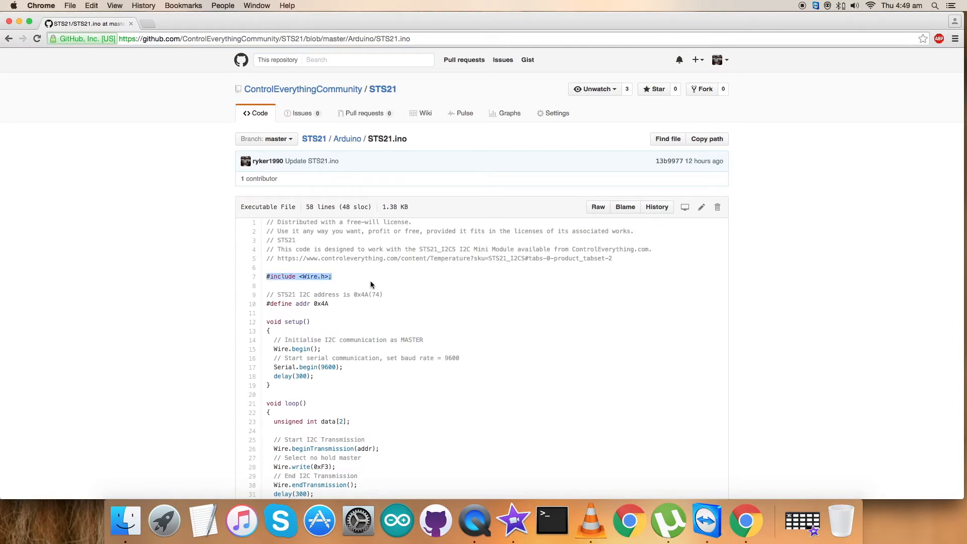
pyautogui.scroll(-3)
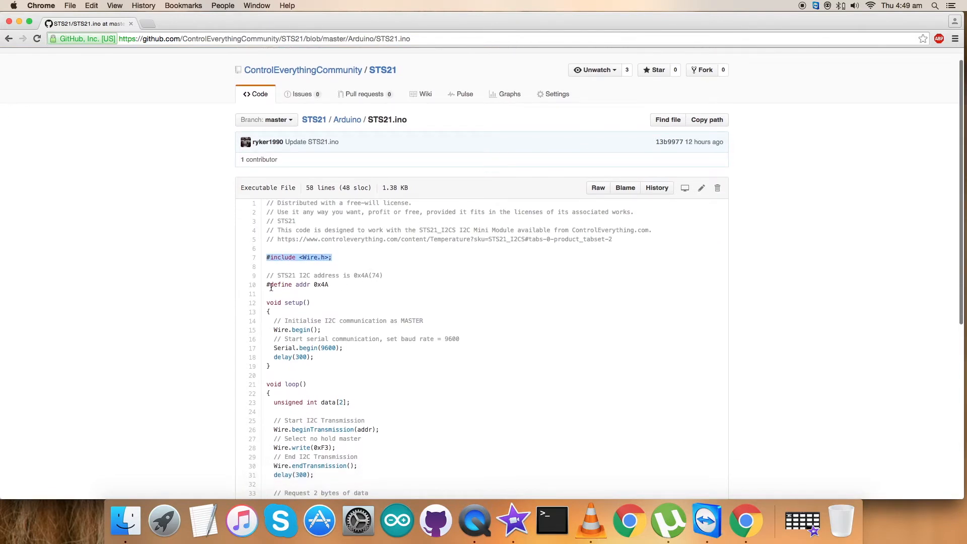
pyautogui.scroll(-3)
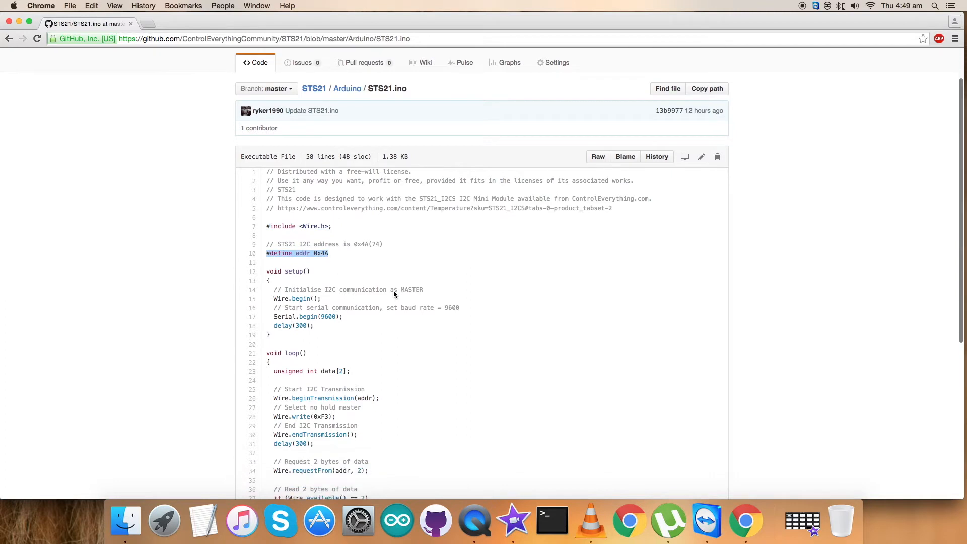
pyautogui.scroll(-3)
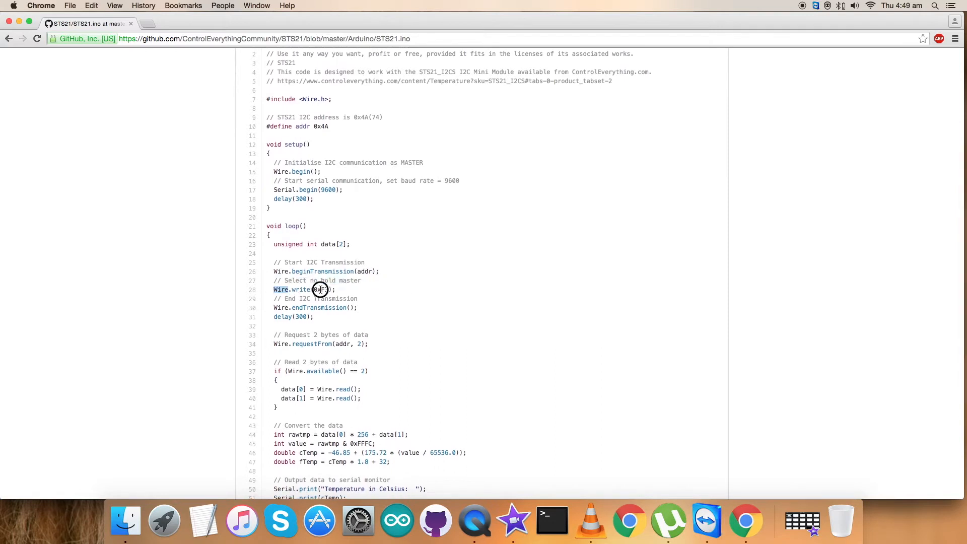
pyautogui.scroll(-3)
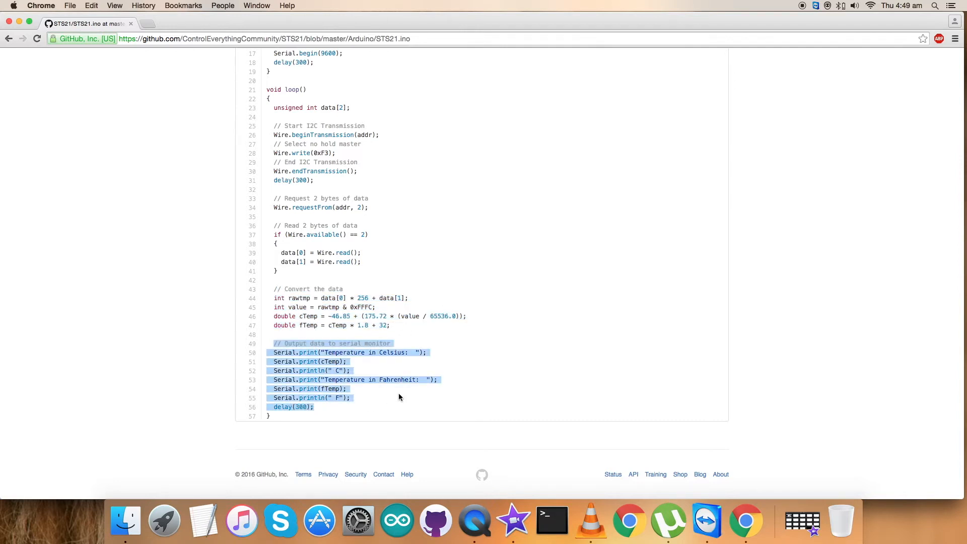
pyautogui.moveTo(400, 397)
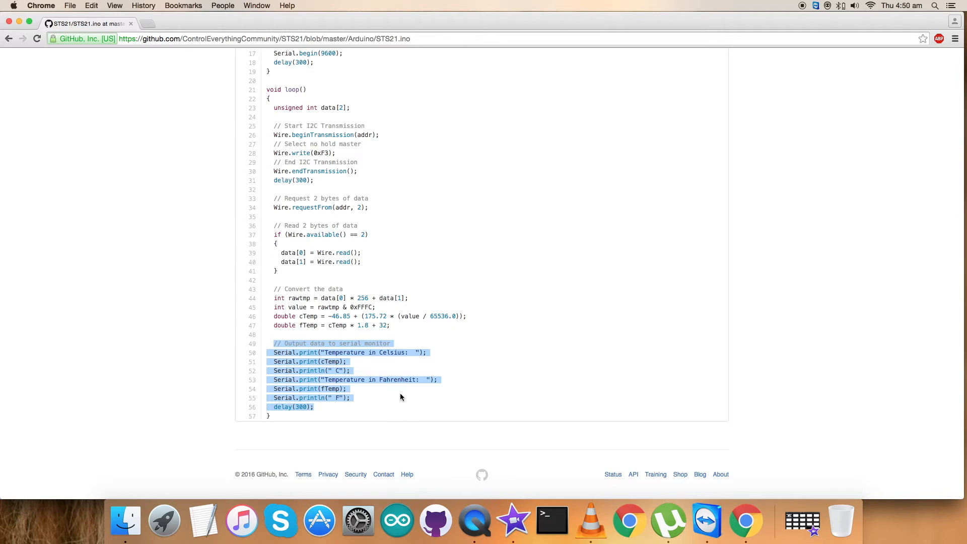
pyautogui.click(390, 396)
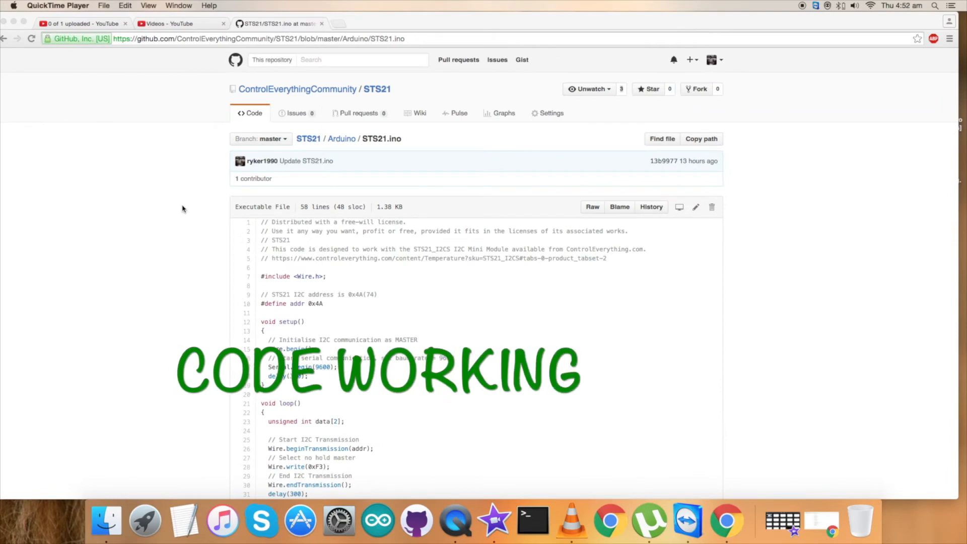
# Select the STS21.ino code from its first line downward so it can be copied.
pyautogui.click(279, 332)
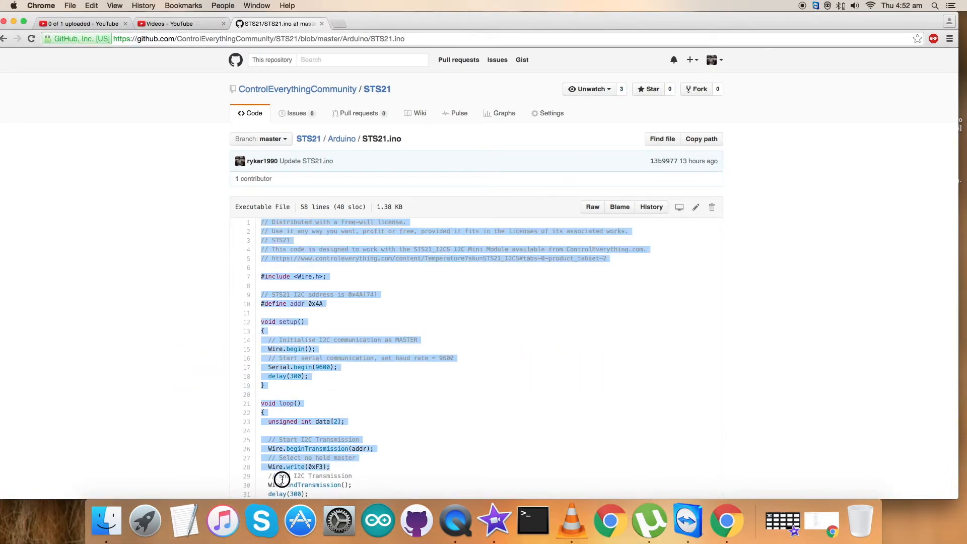
pyautogui.scroll(-3)
pyautogui.write('STS')
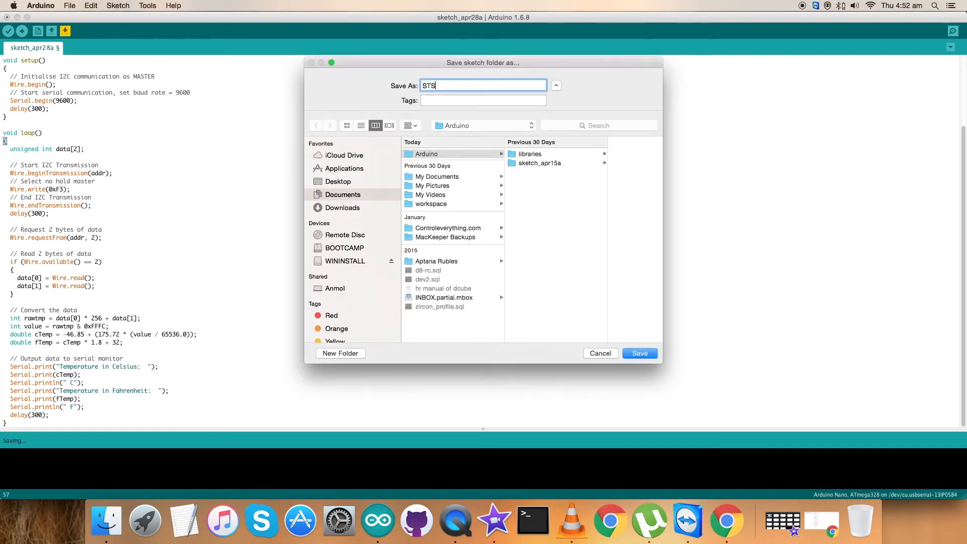
# Save the sketch as STS21 and upload it to the Arduino Nano.
pyautogui.click(638, 352)
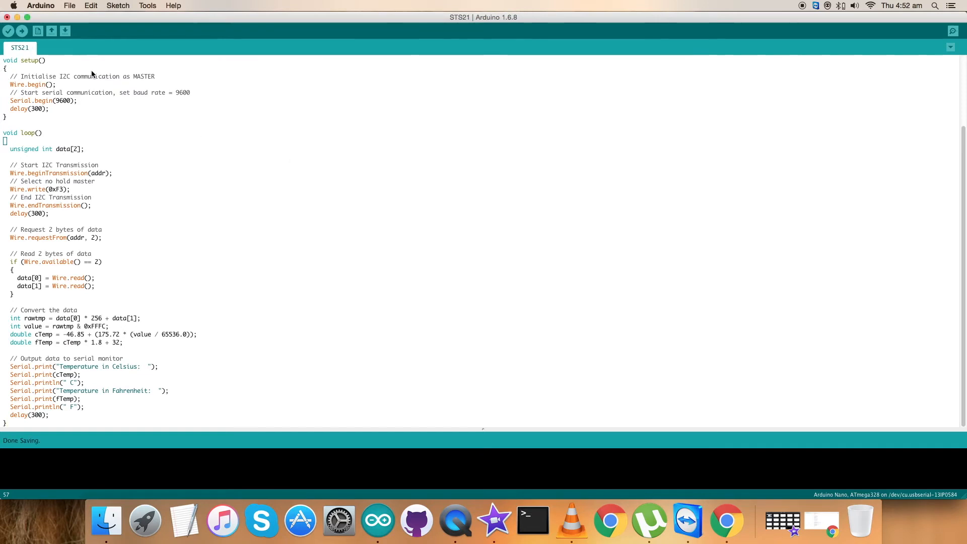
pyautogui.click(8, 31)
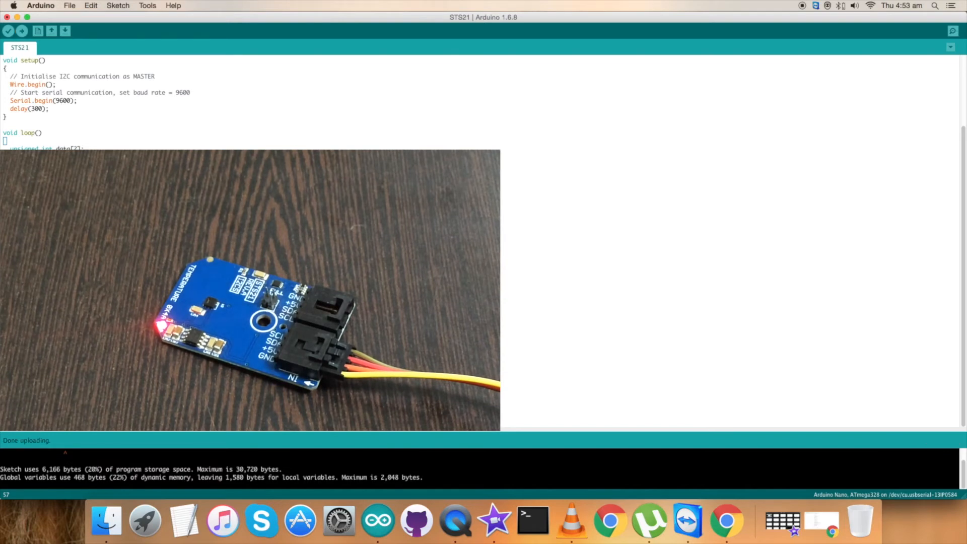
pyautogui.click(953, 31)
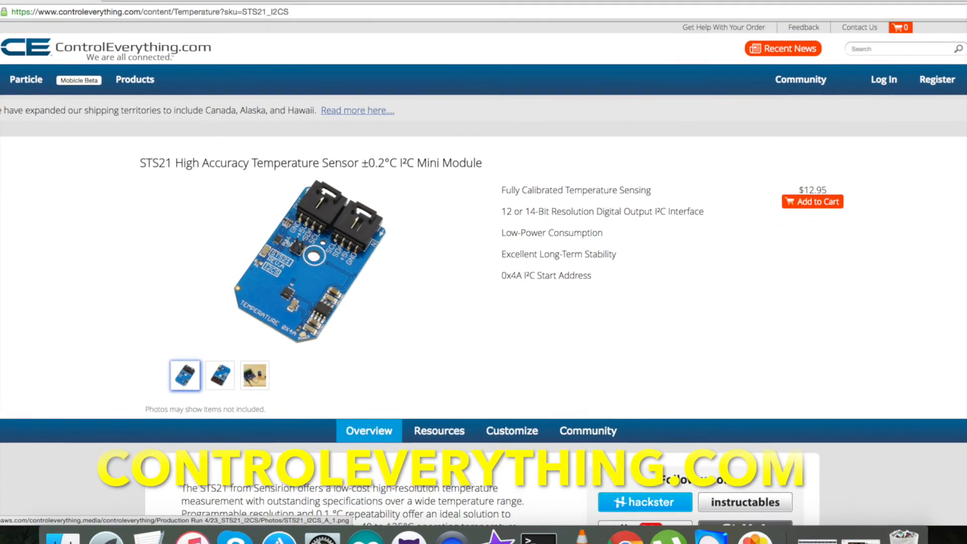
# Show the sensor's Resources and open the STS21 Arduino Code Sample link to GitHub.
pyautogui.click(438, 430)
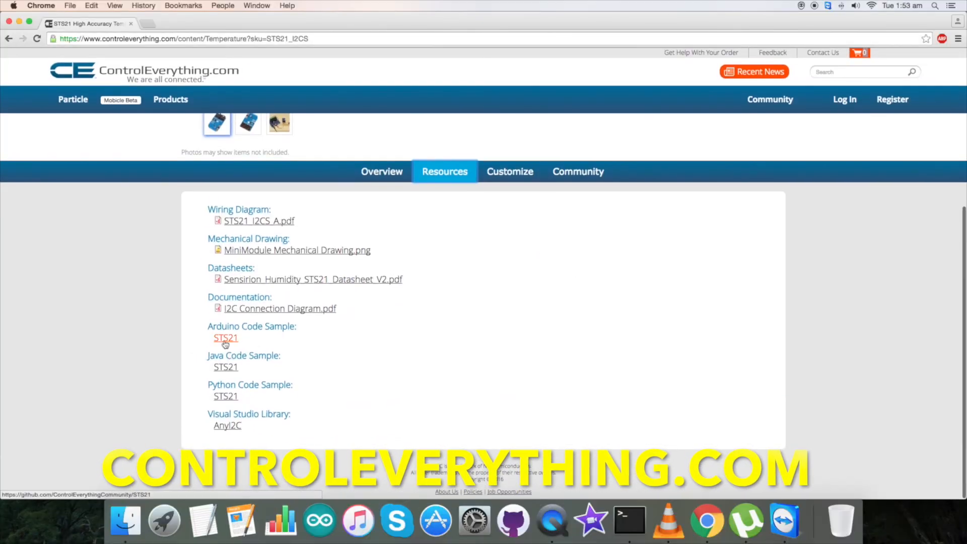
pyautogui.click(224, 338)
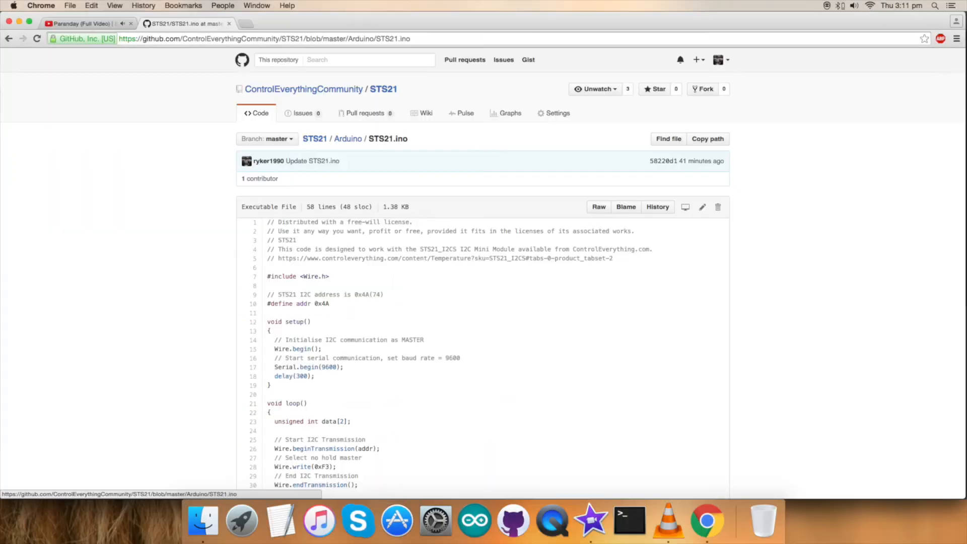